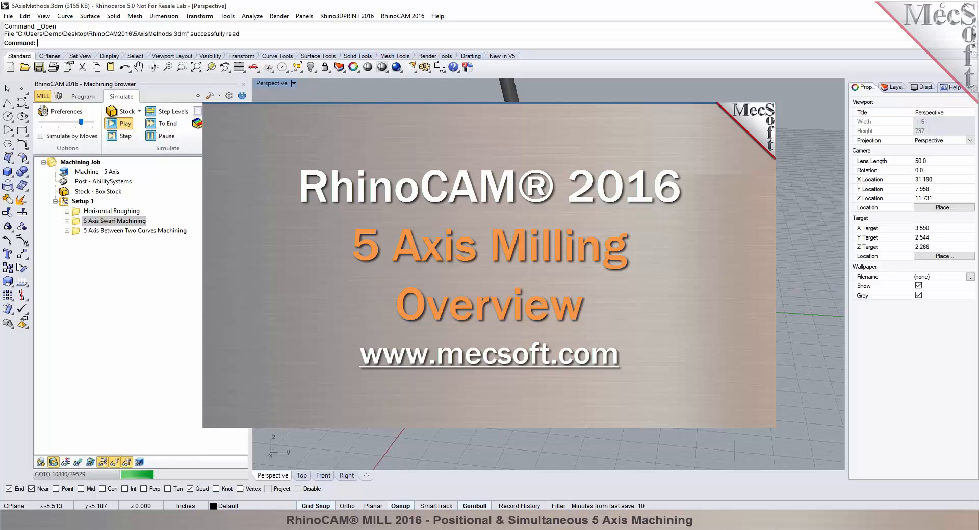
- Load the 5Axis_Index_Example2.3dm cube part with its indexed machining job
left_click(119, 123)
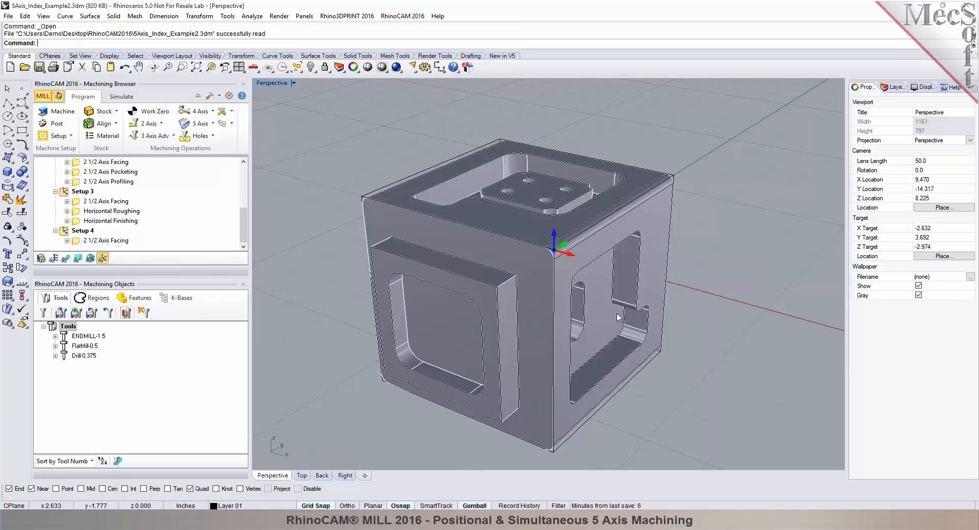
mouse_move(350, 303)
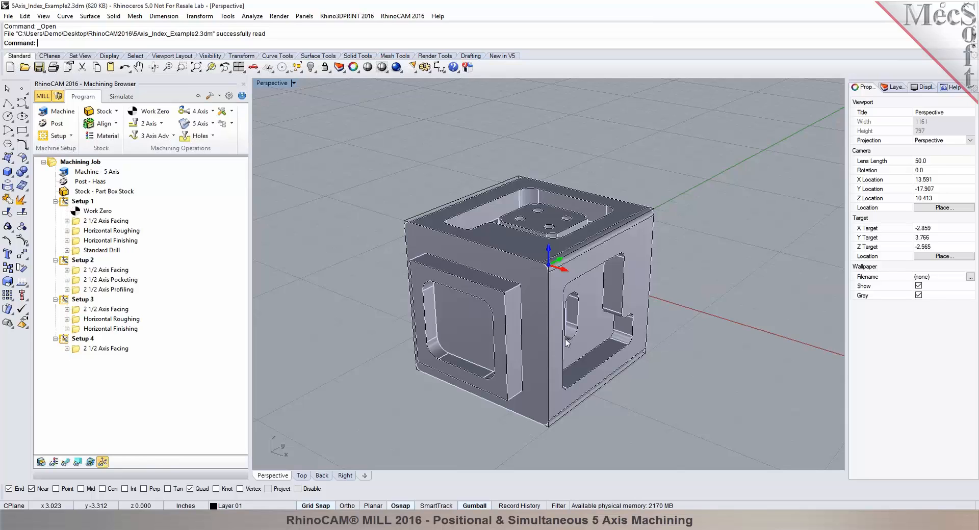
mouse_move(546, 233)
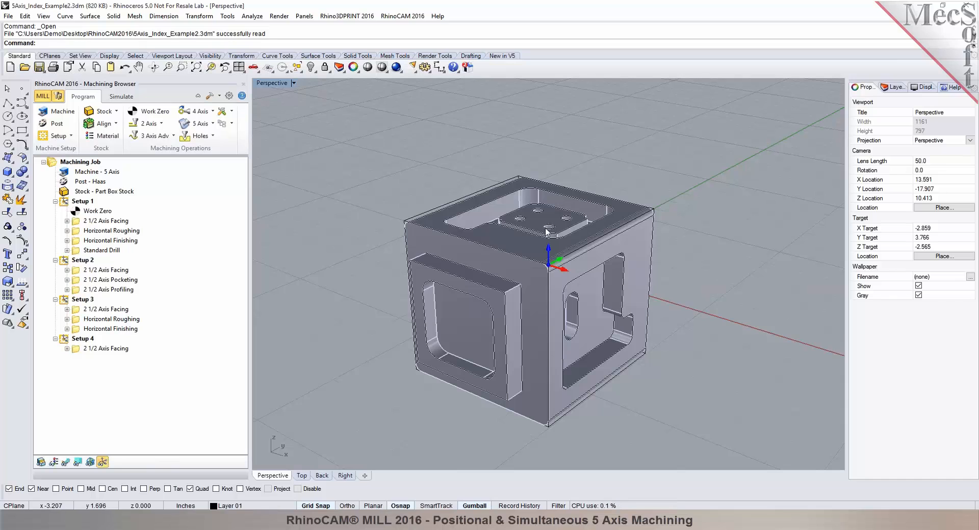
mouse_move(557, 254)
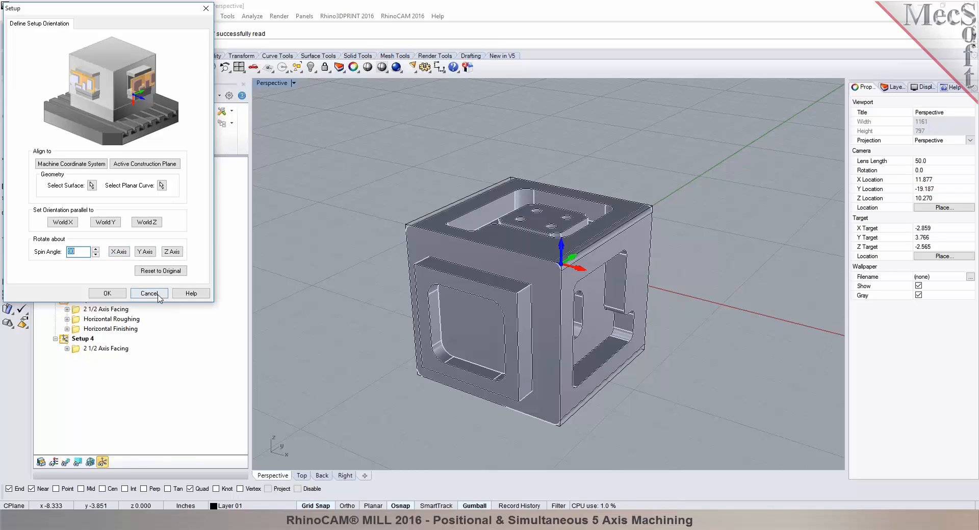
left_click(149, 293)
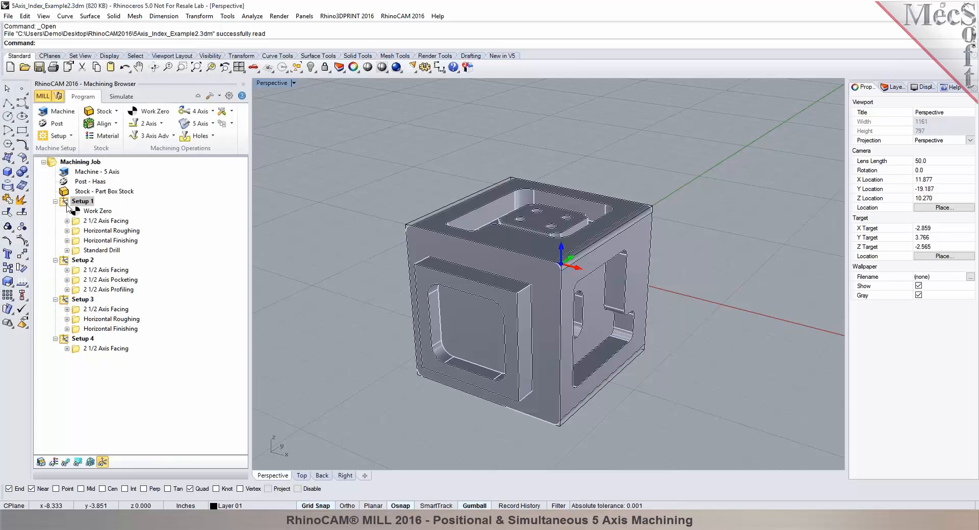
left_click(83, 201)
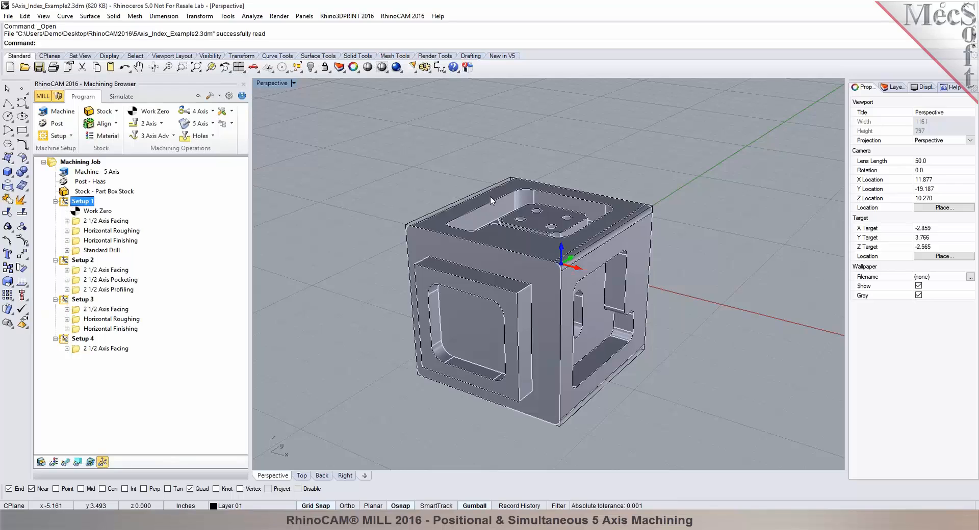
mouse_move(457, 221)
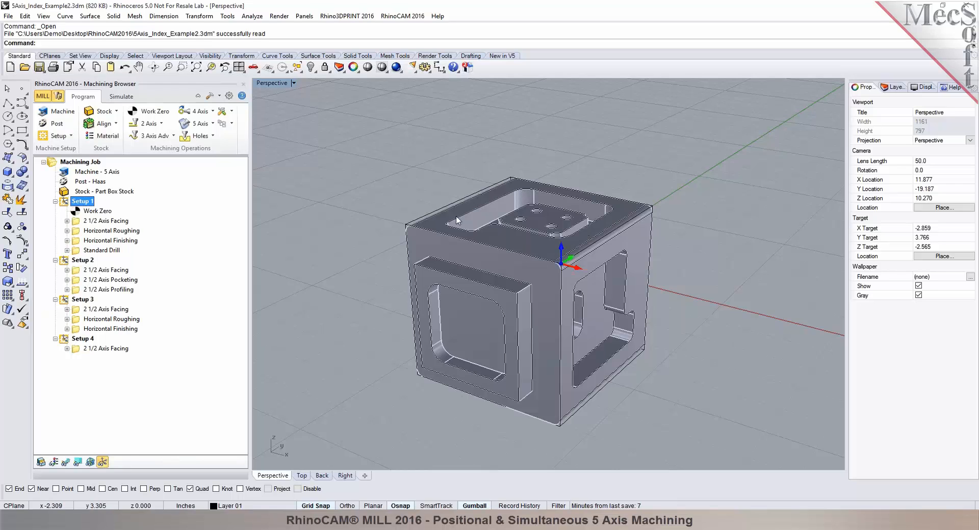
mouse_move(500, 240)
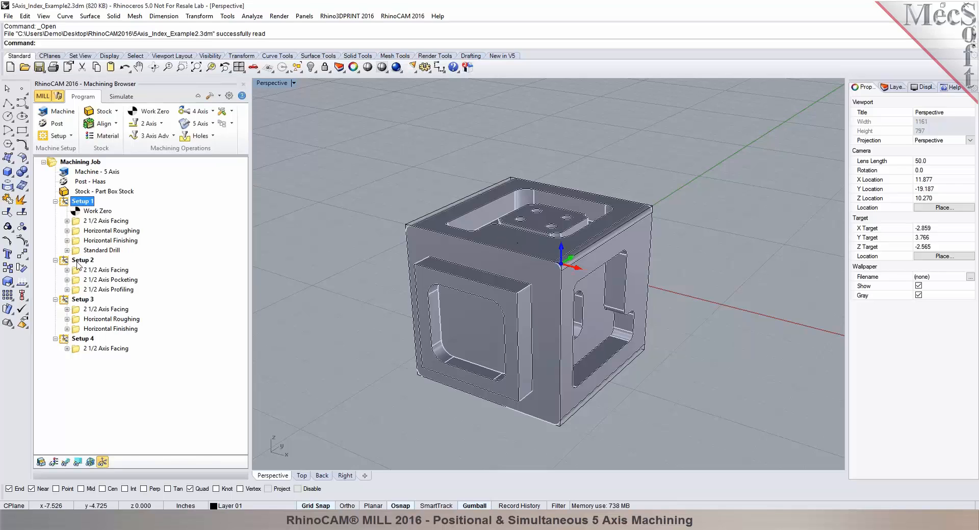
left_click(82, 260)
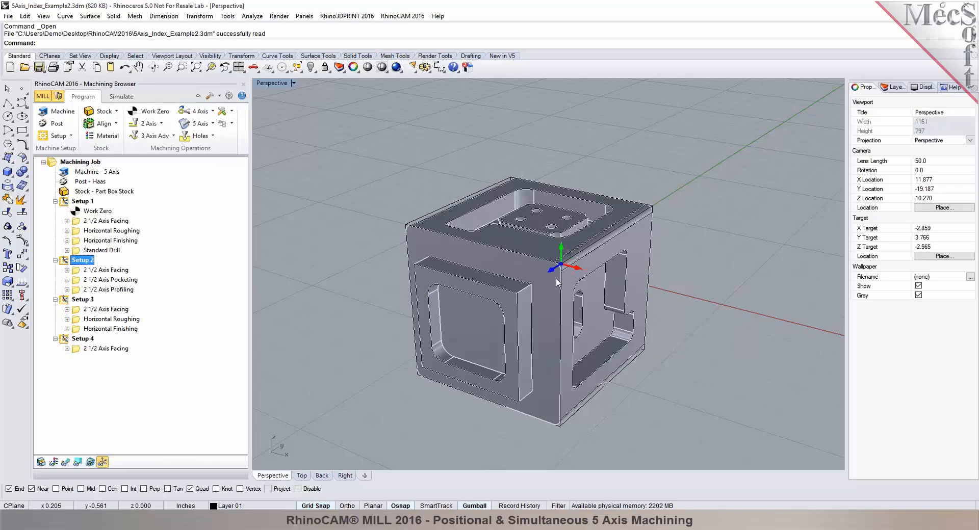
mouse_move(477, 262)
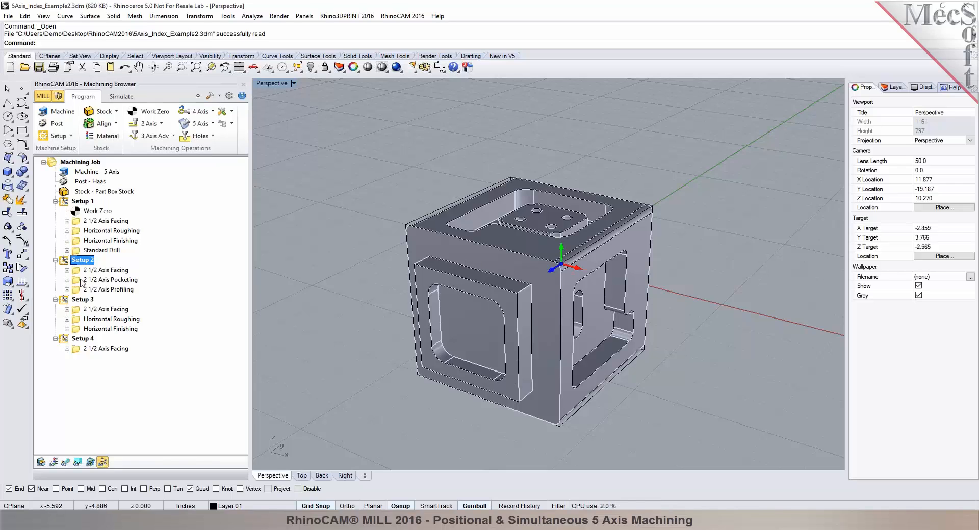
left_click(81, 300)
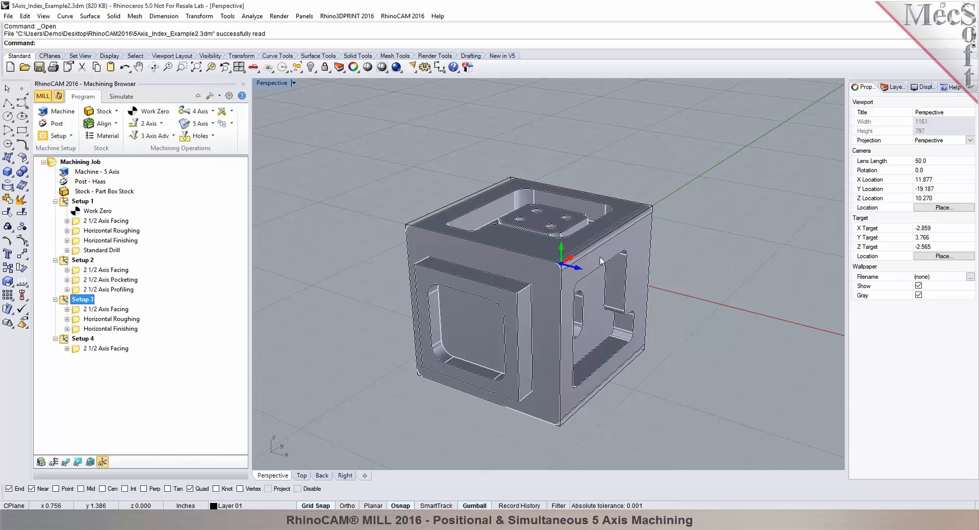
left_click(105, 222)
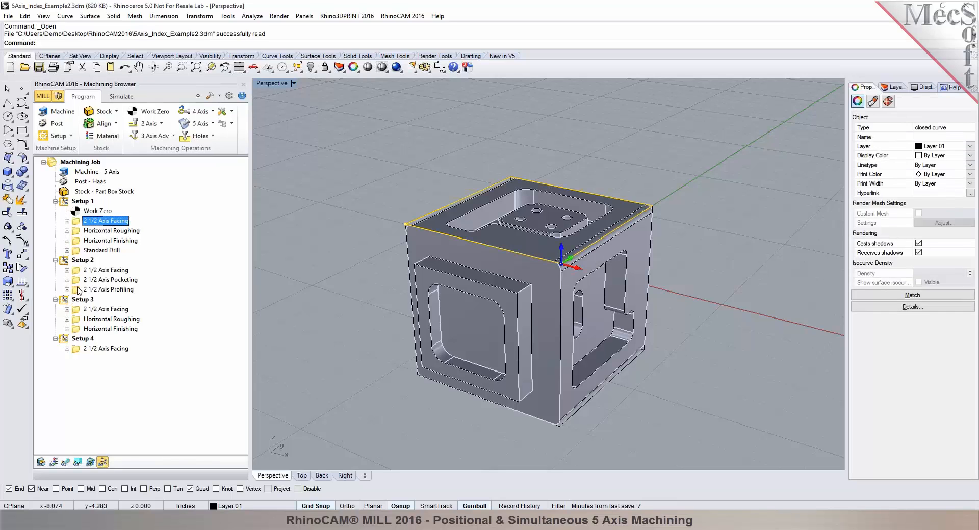
left_click(110, 231)
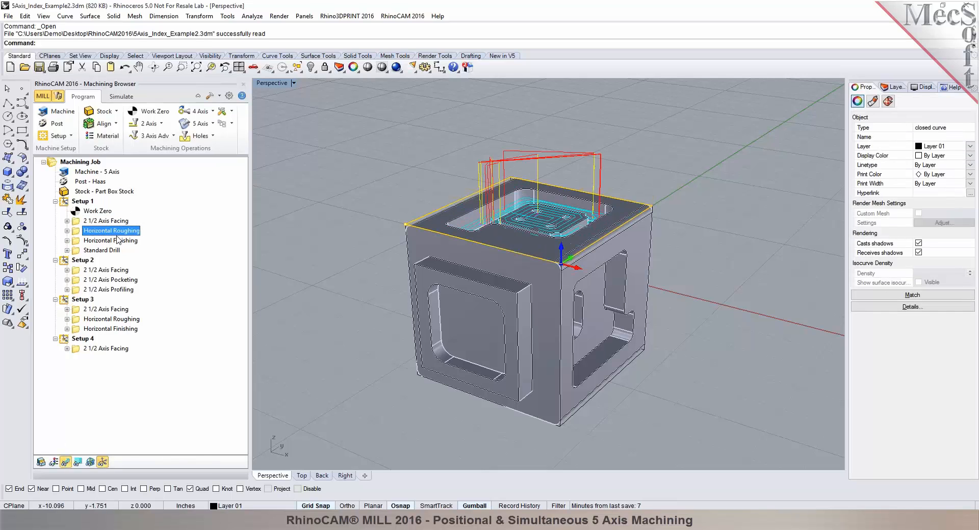
left_click(110, 241)
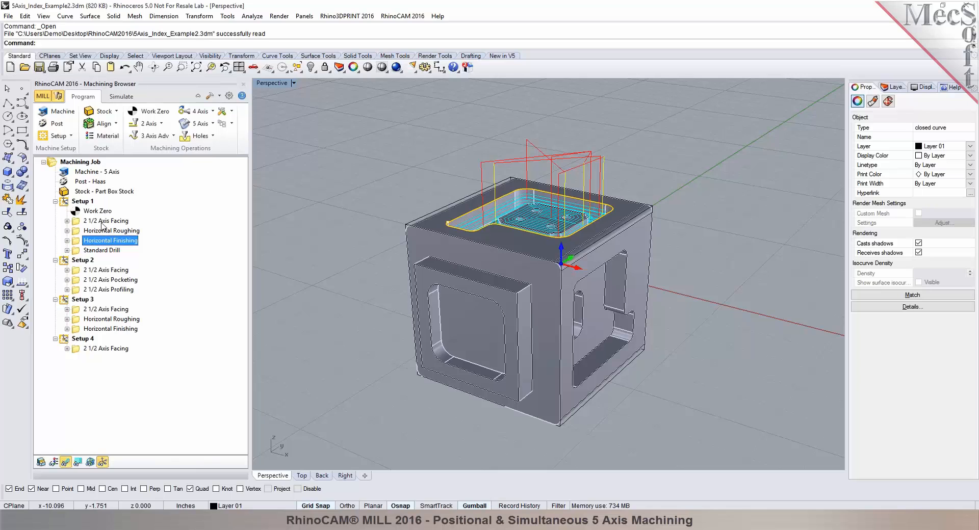
left_click(102, 251)
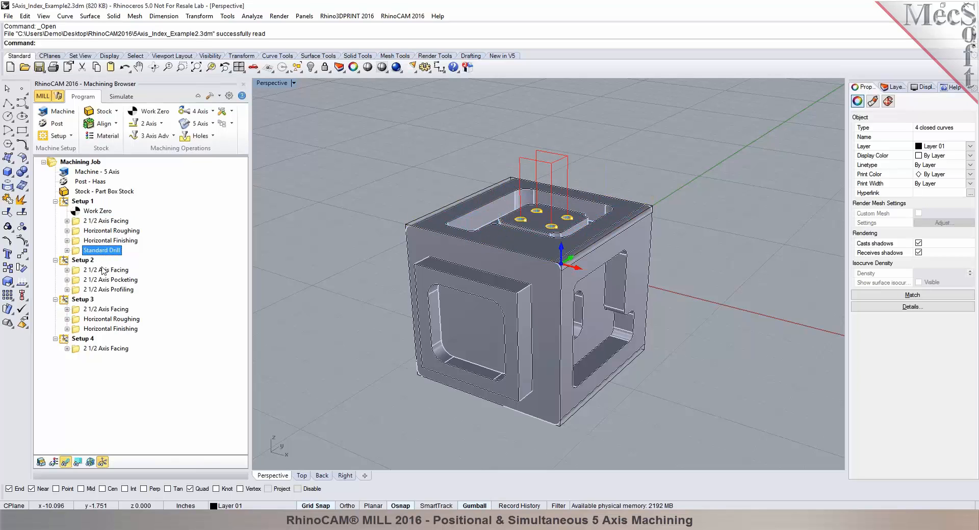
left_click(108, 290)
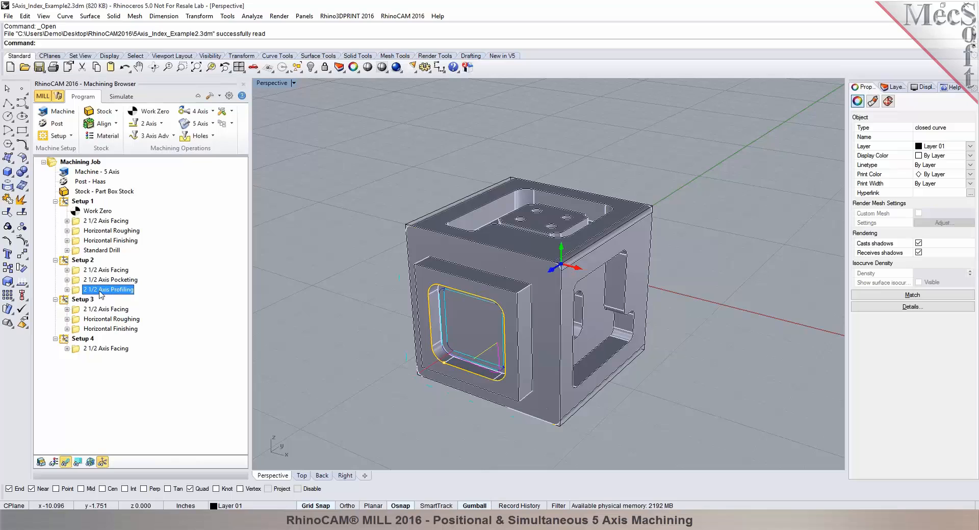
left_click(105, 309)
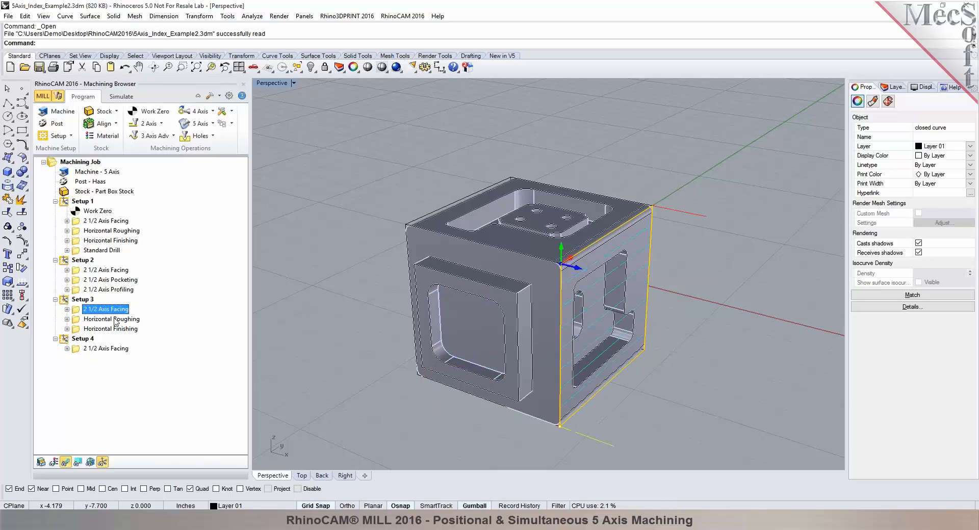
left_click(110, 329)
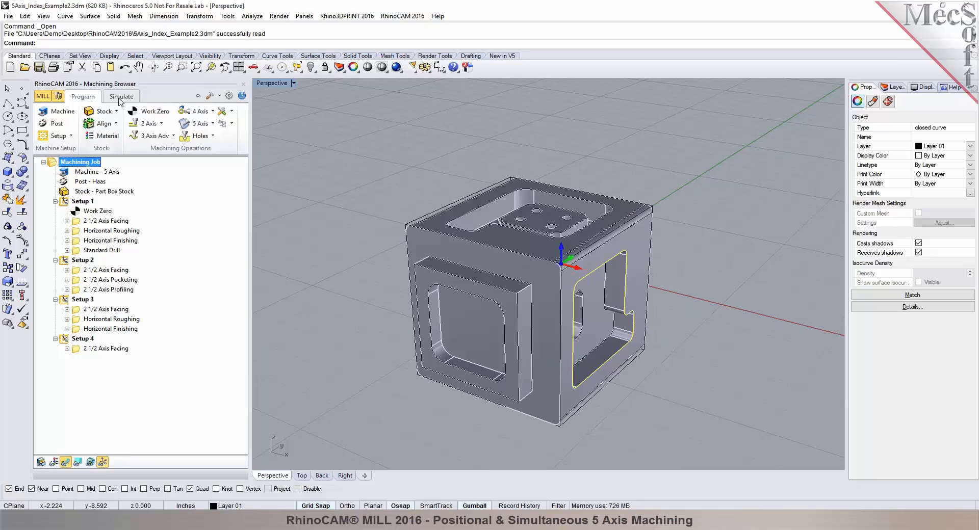
- Simulate Setups 1 through 4 cutting the box stock into the cube, then return to programming
left_click(120, 97)
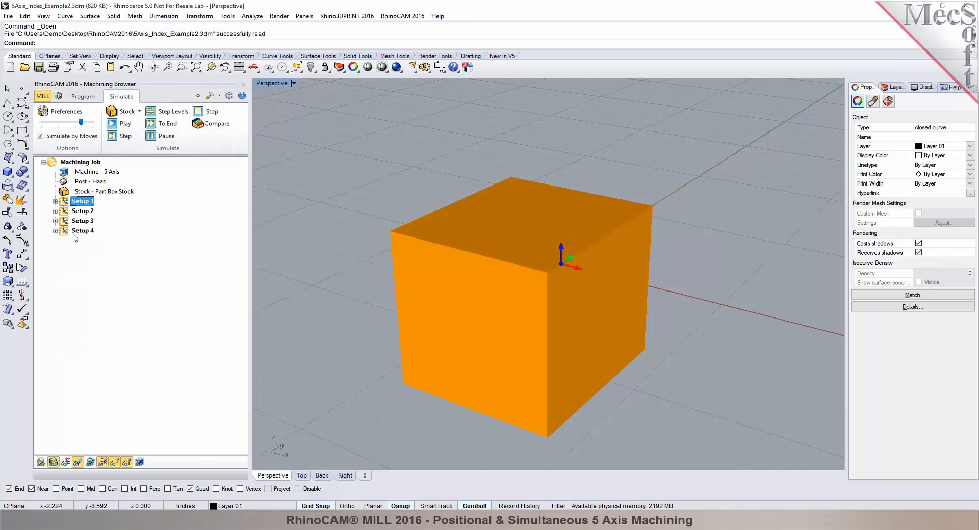
left_click(120, 125)
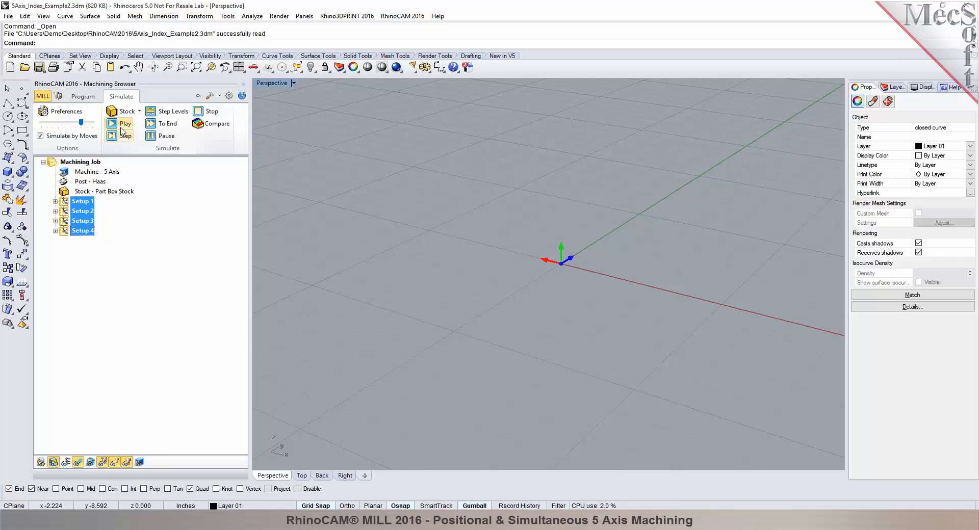
left_click(111, 123)
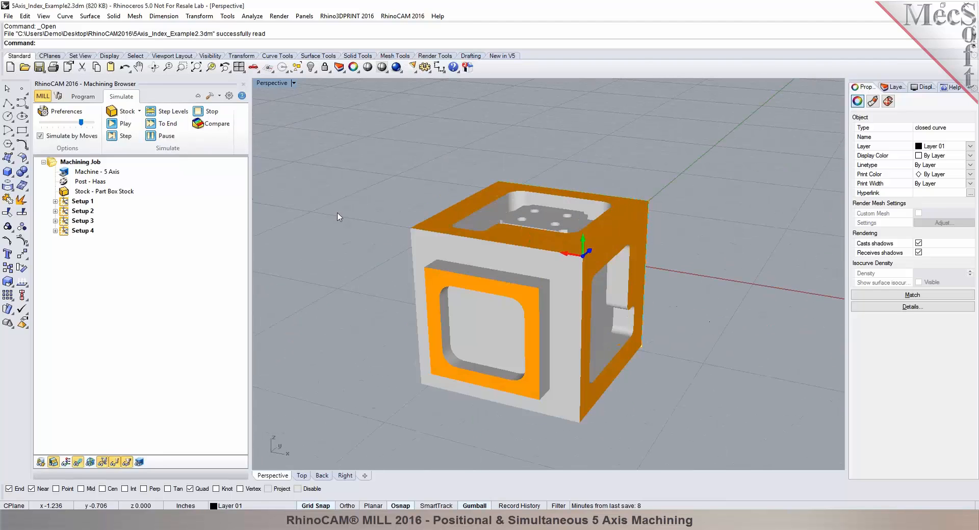
left_click(83, 96)
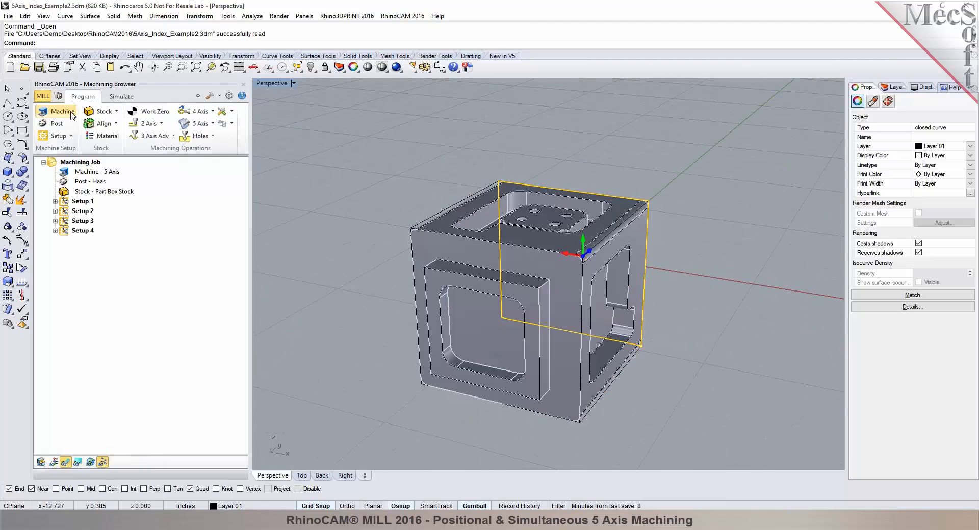
left_click(57, 112)
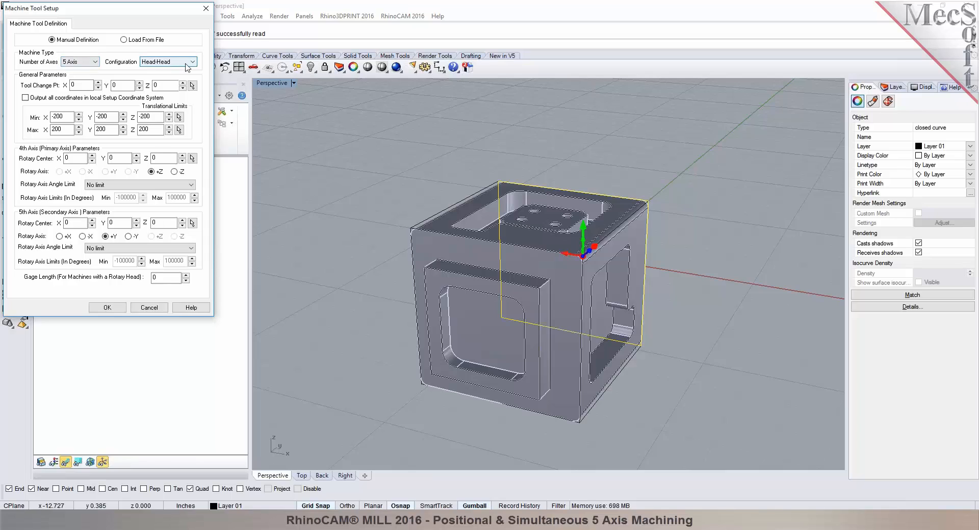
left_click(187, 61)
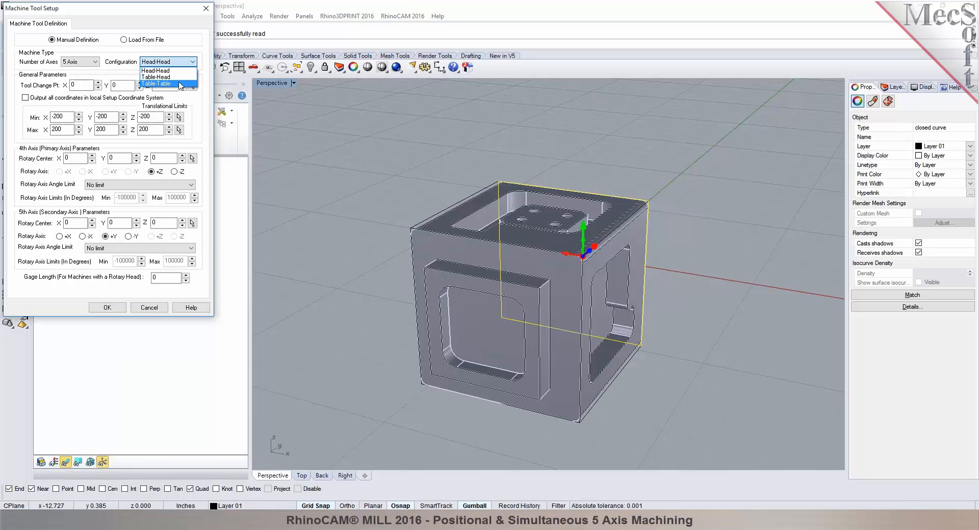
left_click(153, 70)
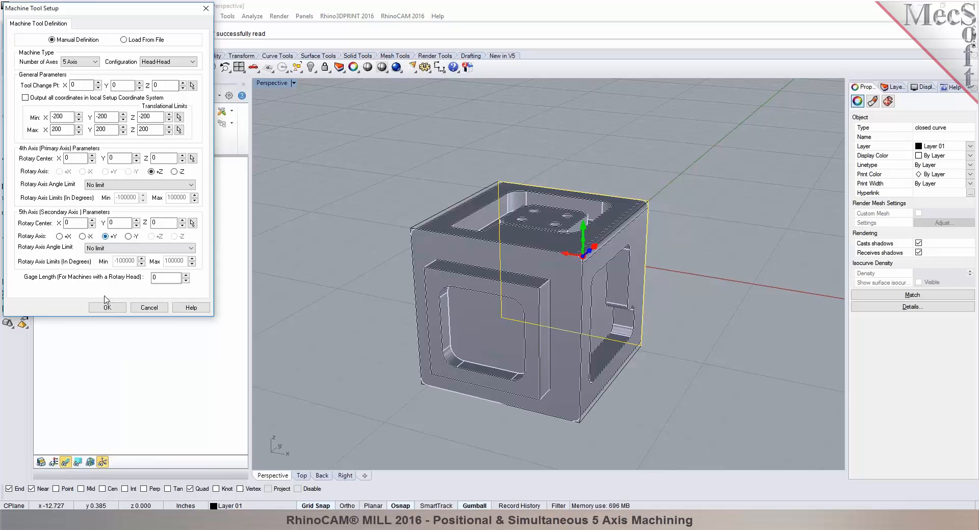
left_click(107, 309)
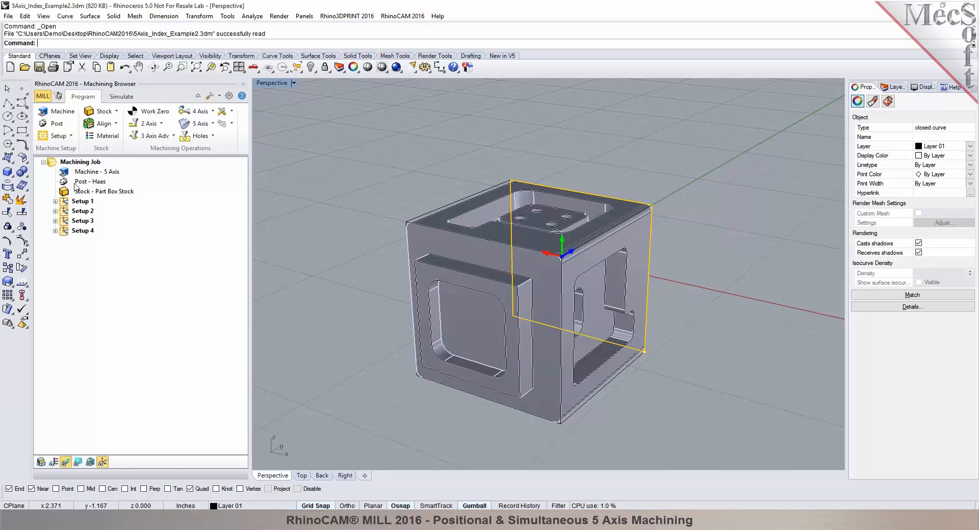
- Review the Machining Operations Information summary, noting Setup 2's total time, and close it
right_click(80, 162)
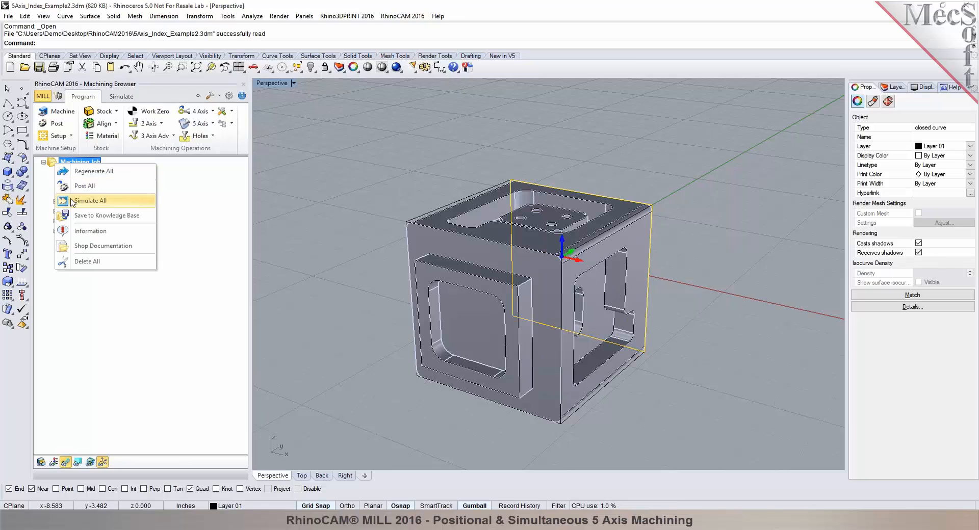
left_click(90, 232)
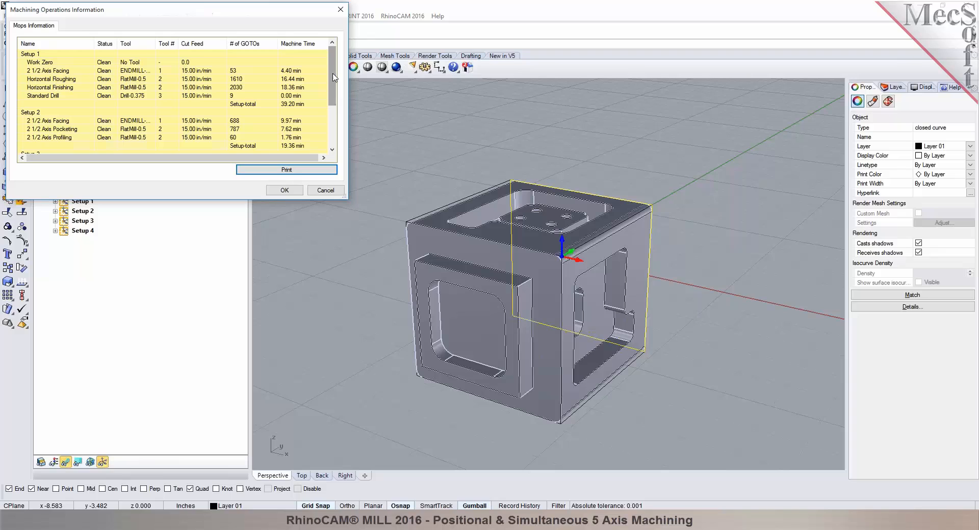
scroll("down", 3)
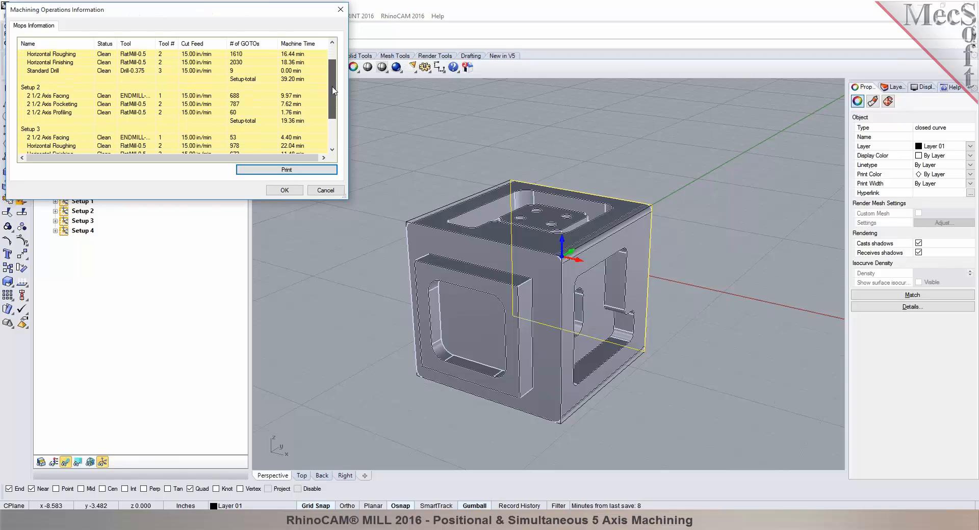
left_click(293, 121)
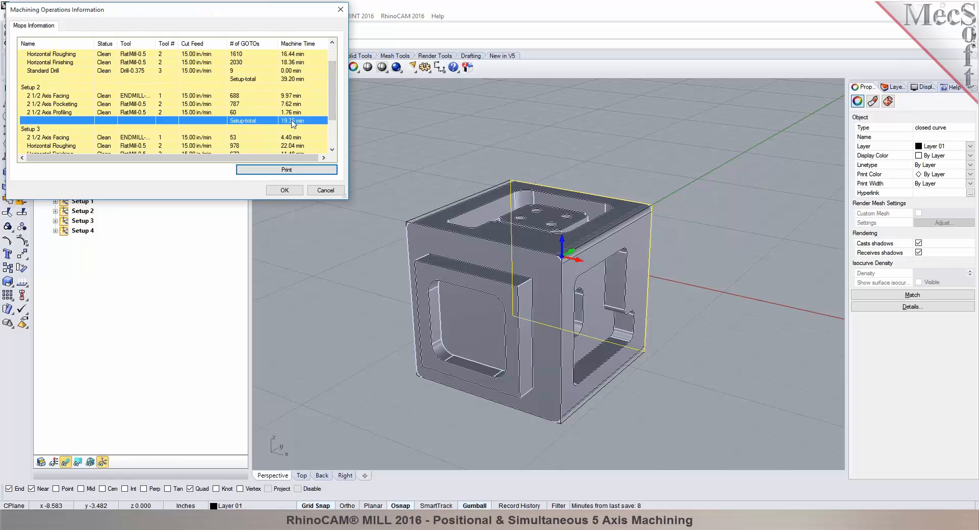
scroll("down", 3)
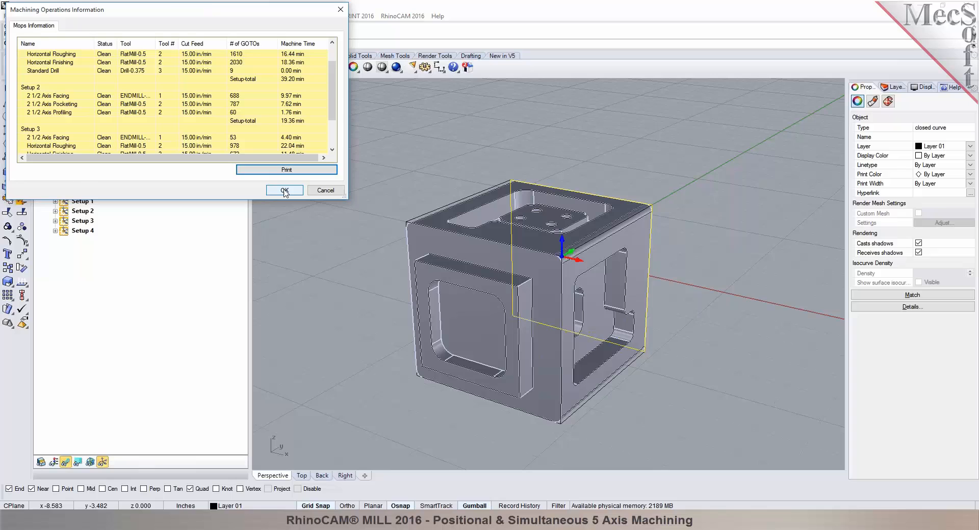
left_click(283, 191)
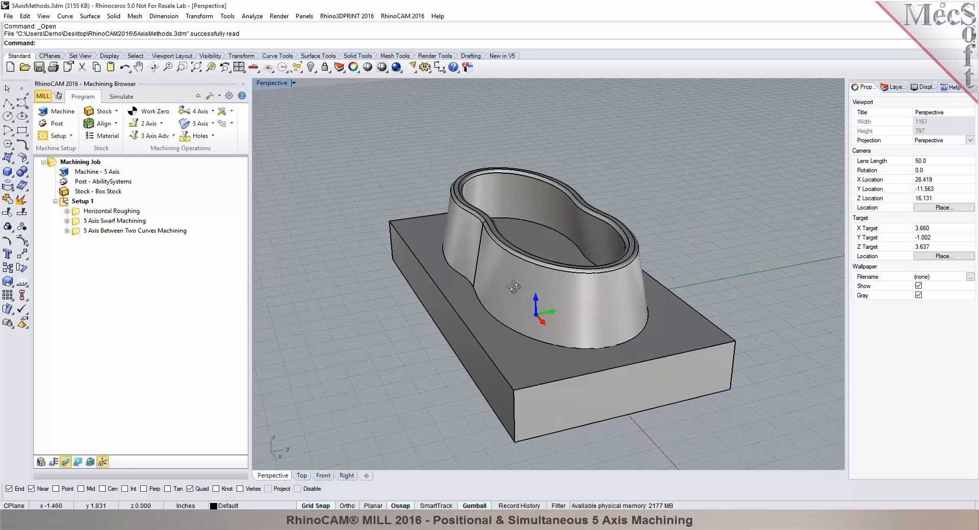
mouse_move(641, 300)
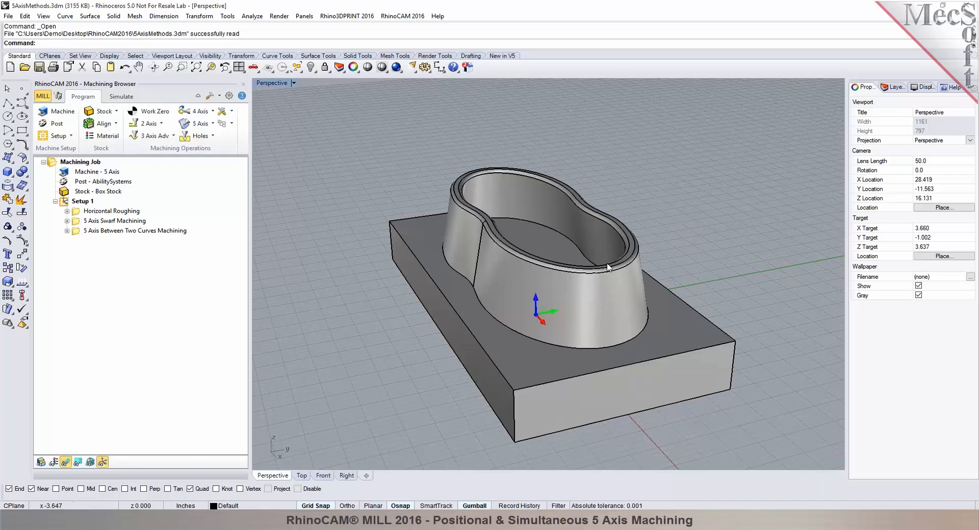
- Load 5AxisMethods.3dm and orbit the Perspective view around the bowl part
left_click(195, 123)
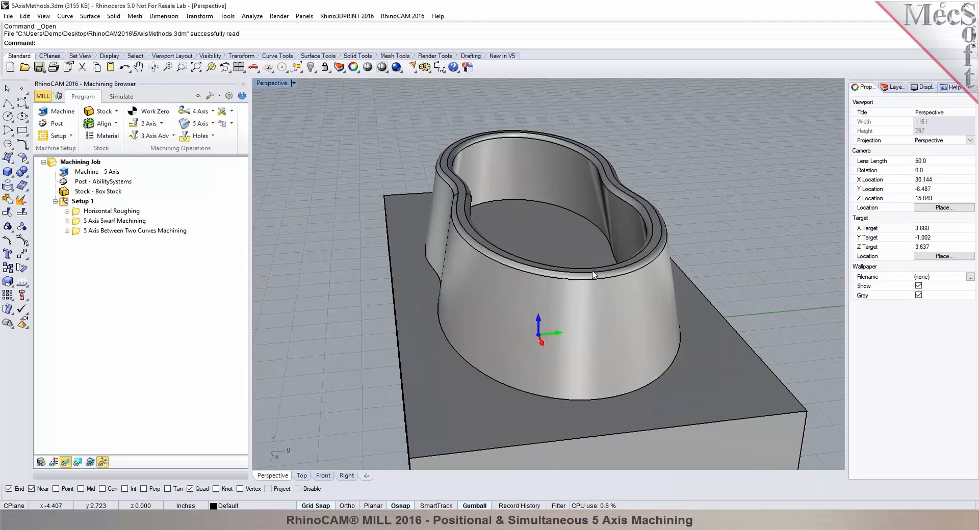
left_click_drag(594, 275, 539, 200)
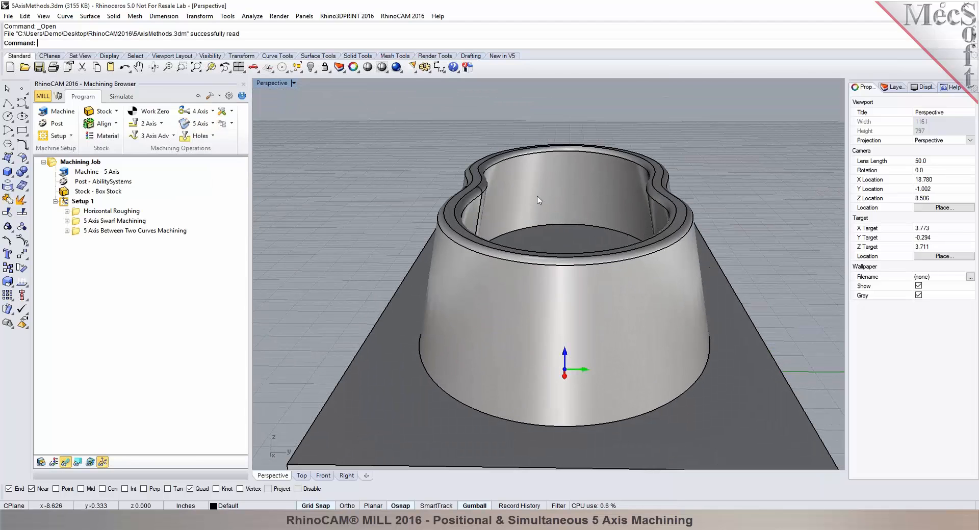
left_click_drag(539, 199, 632, 246)
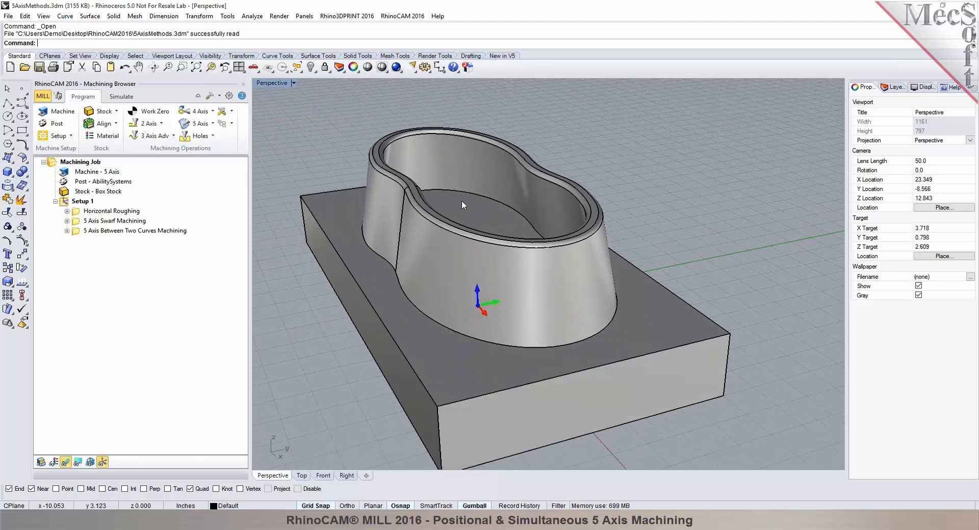
mouse_move(270, 216)
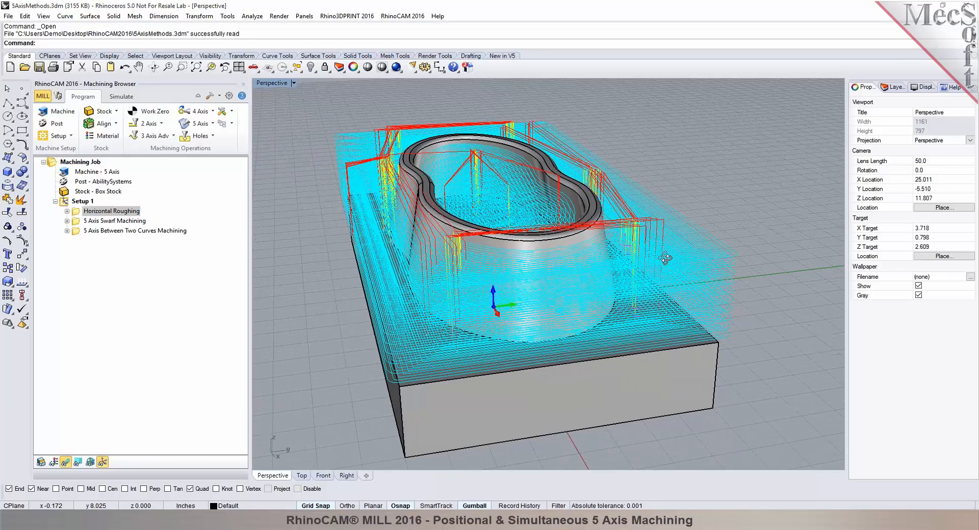
- Simulate the Horizontal Roughing toolpath cutting the block to a stepped rough bowl and view it closer
left_click(120, 97)
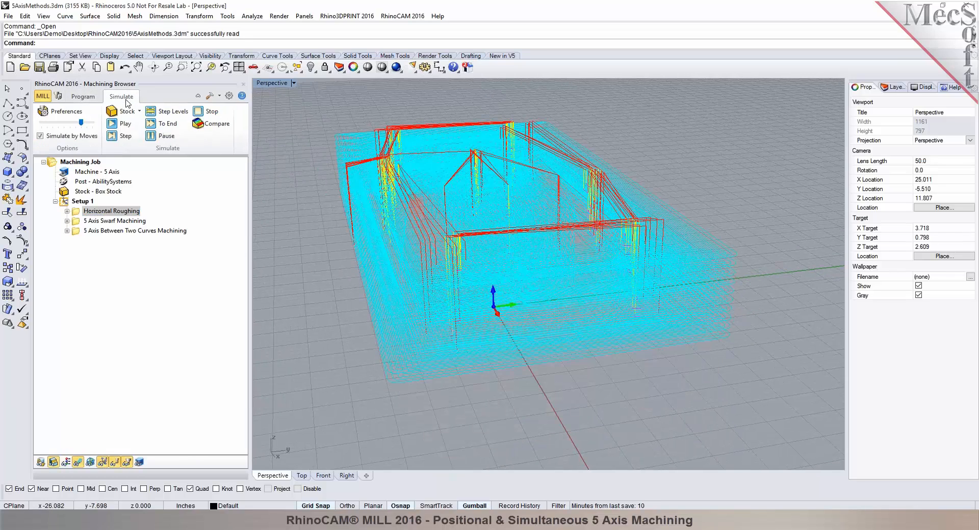
left_click(114, 123)
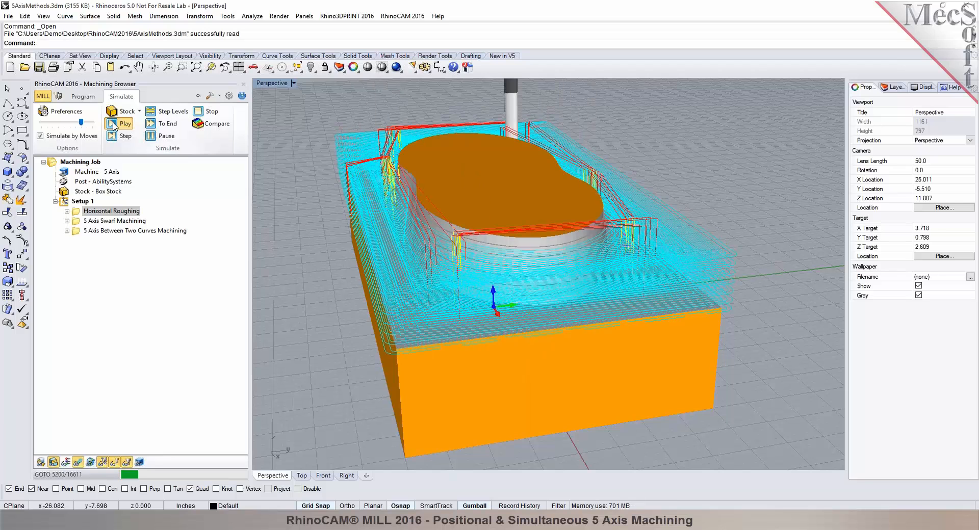
left_click(118, 123)
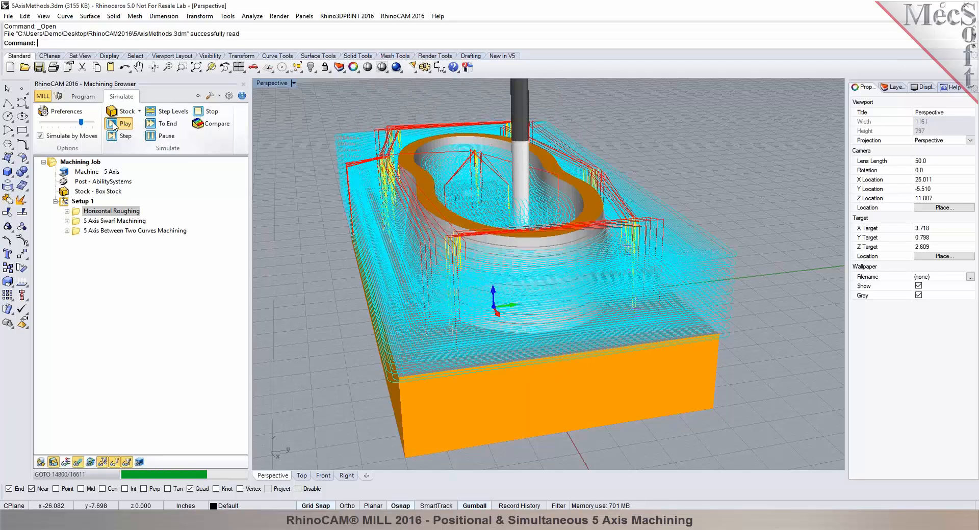
left_click(112, 124)
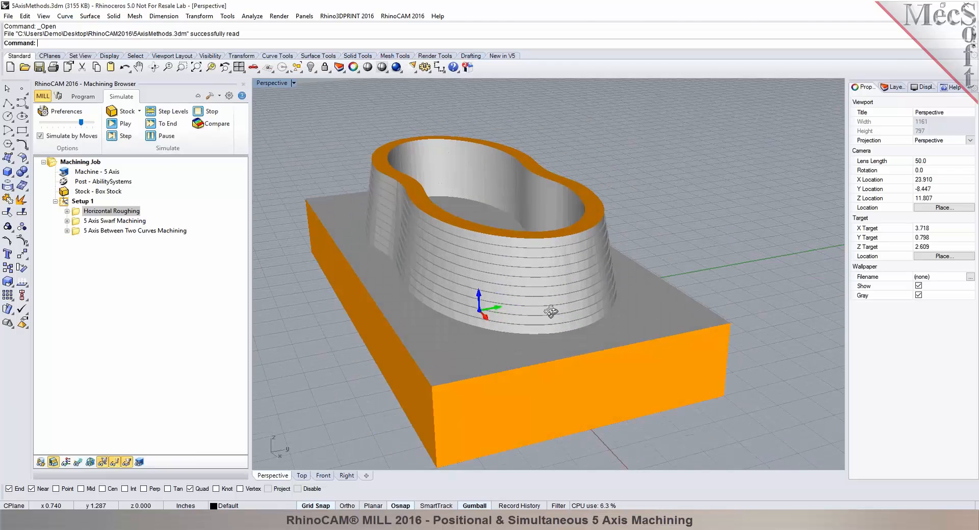
left_click_drag(549, 312, 534, 174)
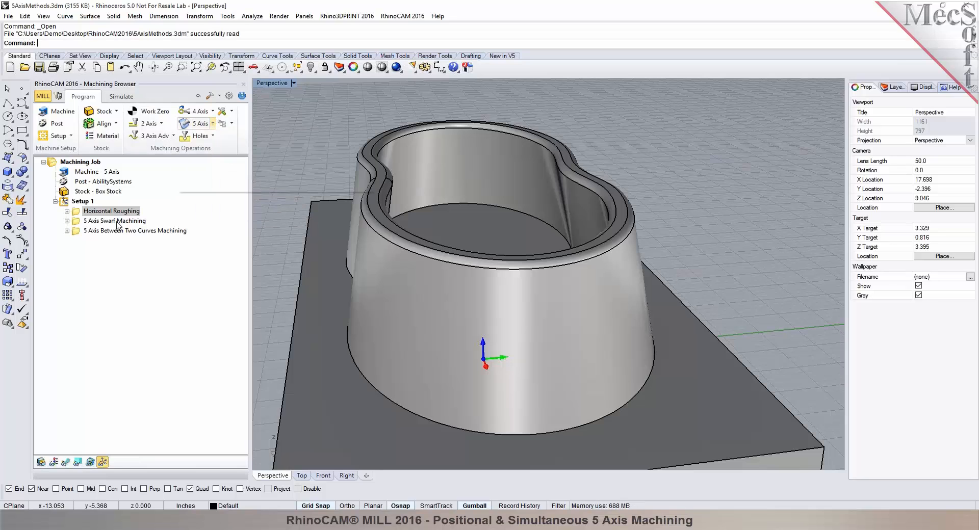
- Select 5 Axis Swarf Machining and start its simulation with Simulate by Moves unchecked
left_click(115, 221)
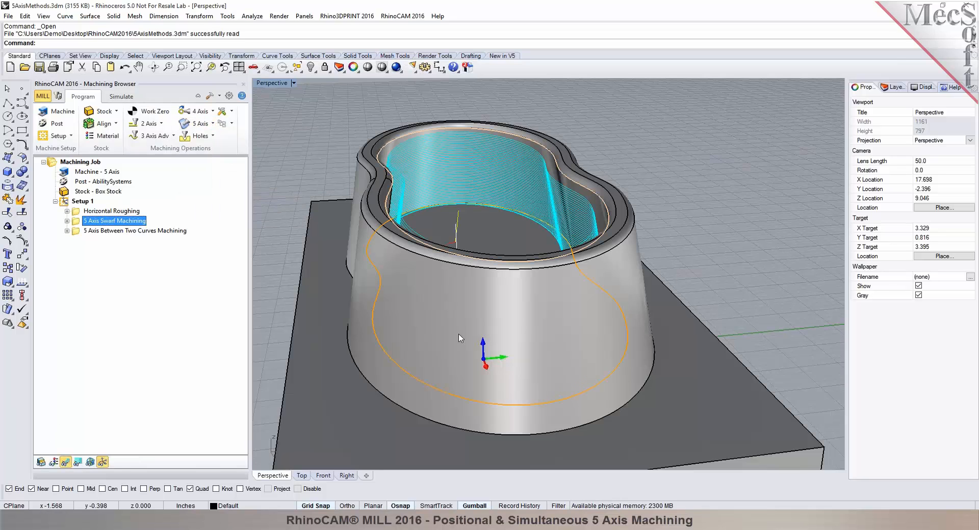
left_click(122, 97)
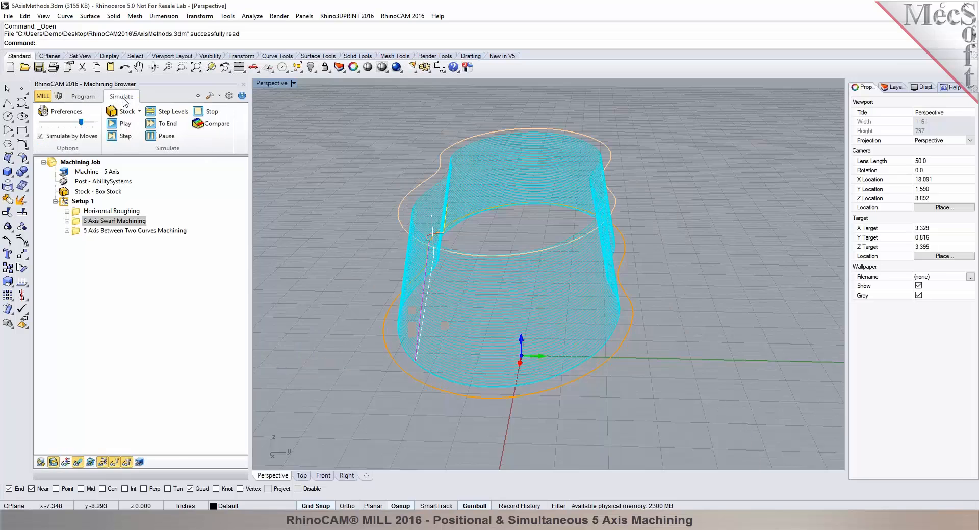
left_click(122, 123)
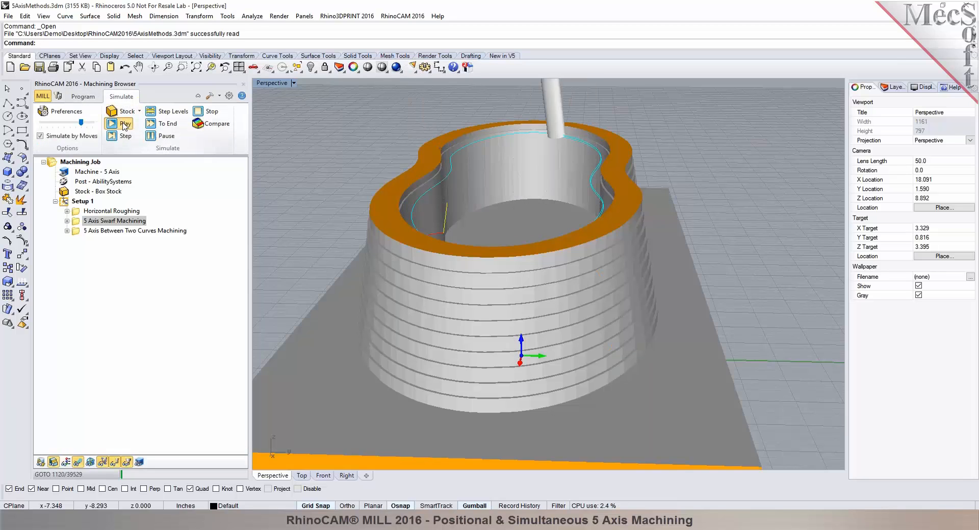
left_click(119, 124)
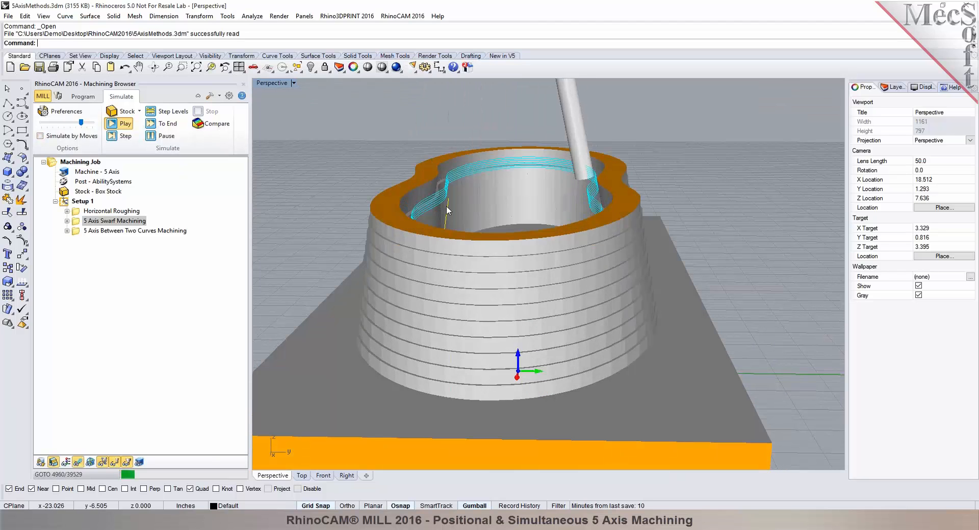
- Run the swarf finishing simulation through the bowl's inner wall, then return to programming
left_click(125, 124)
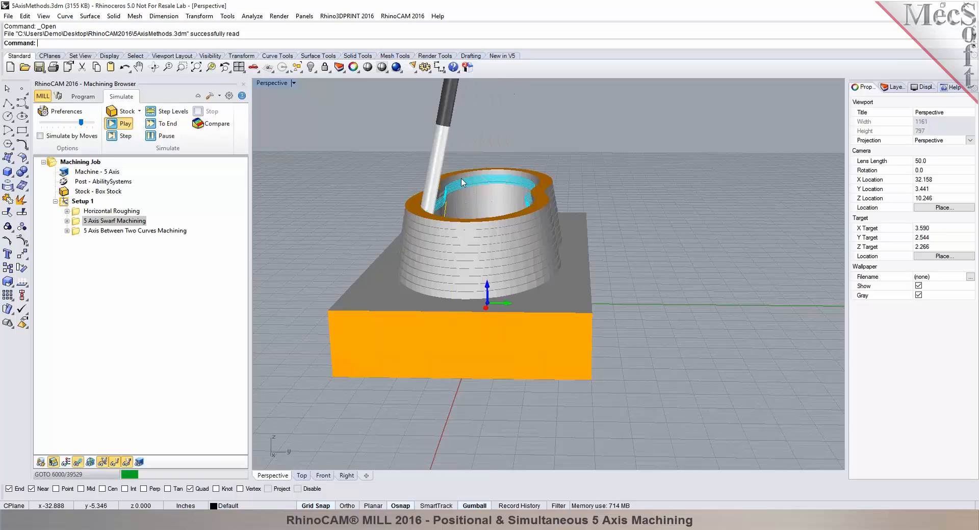
left_click(118, 123)
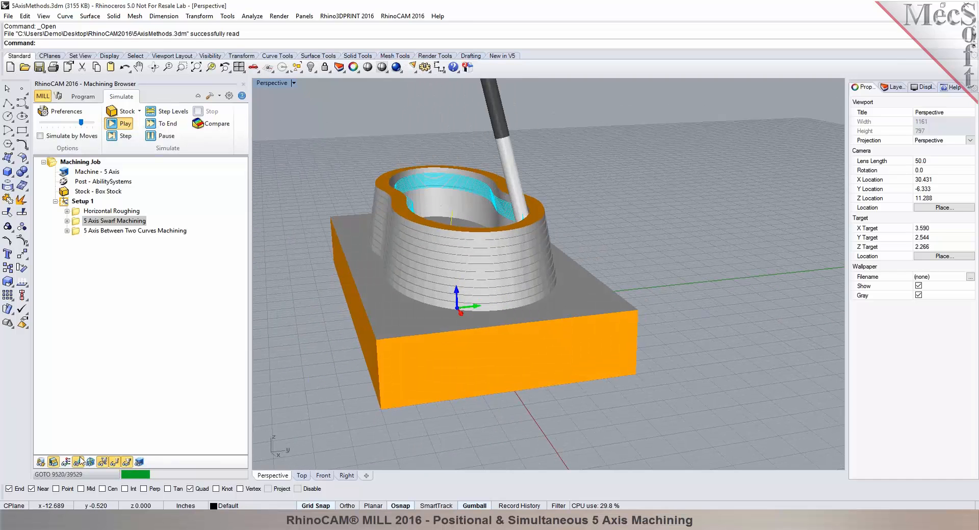
left_click(120, 123)
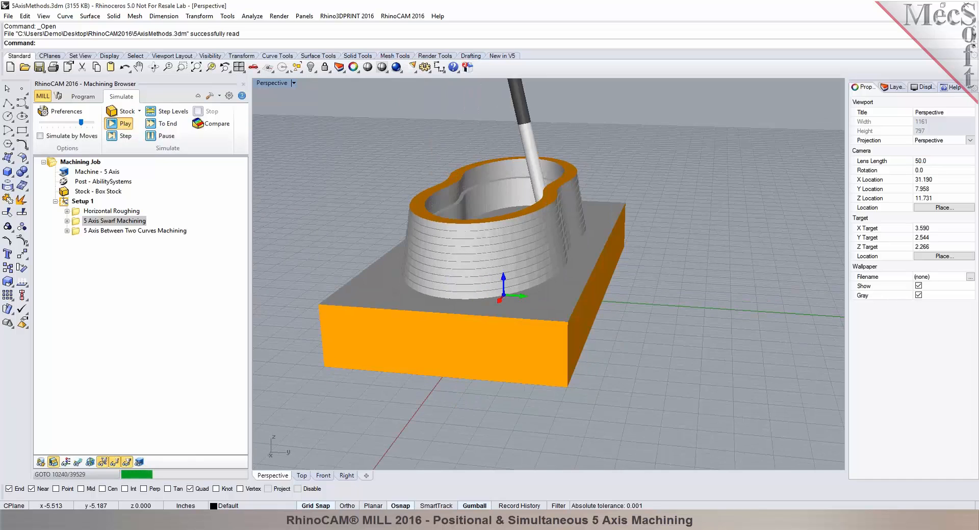
left_click(120, 124)
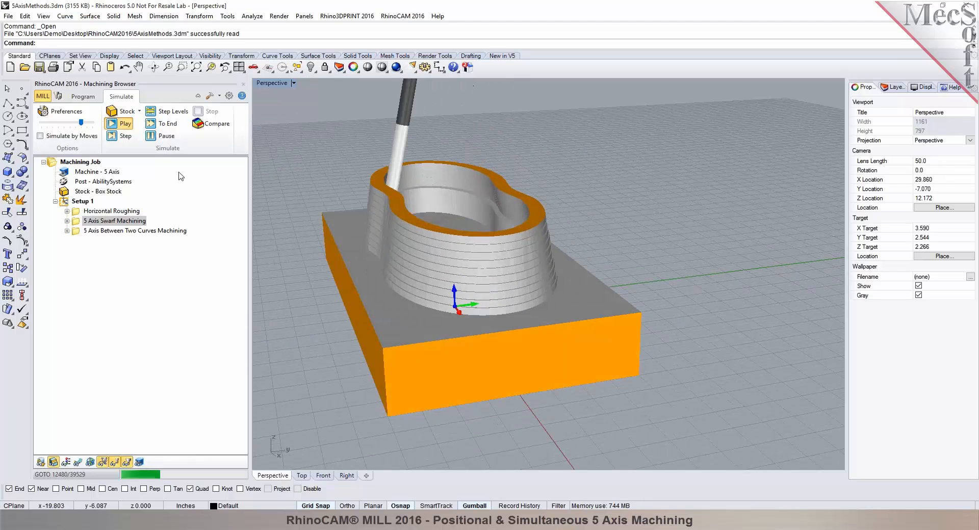
left_click(151, 136)
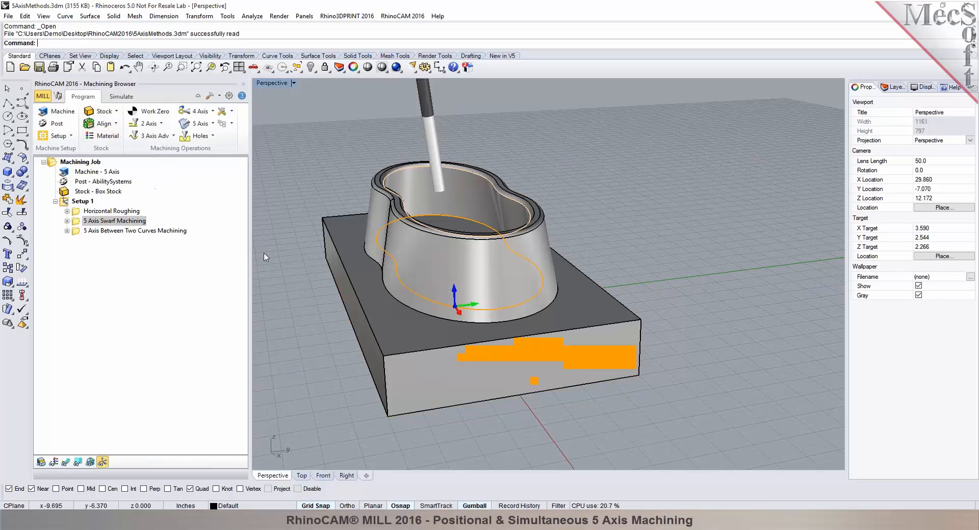
- Select 5 Axis Between Two Curves Machining and start simulating the rim pass
left_click(134, 231)
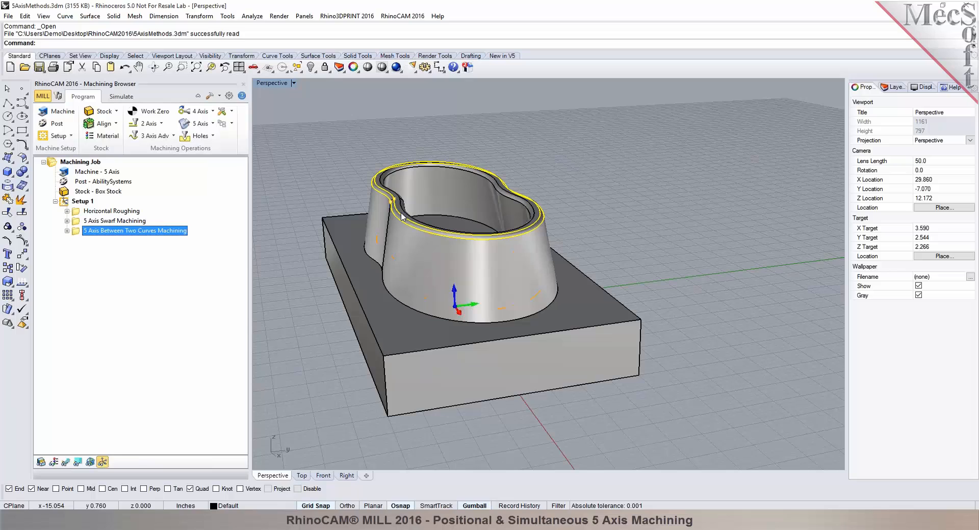
mouse_move(388, 194)
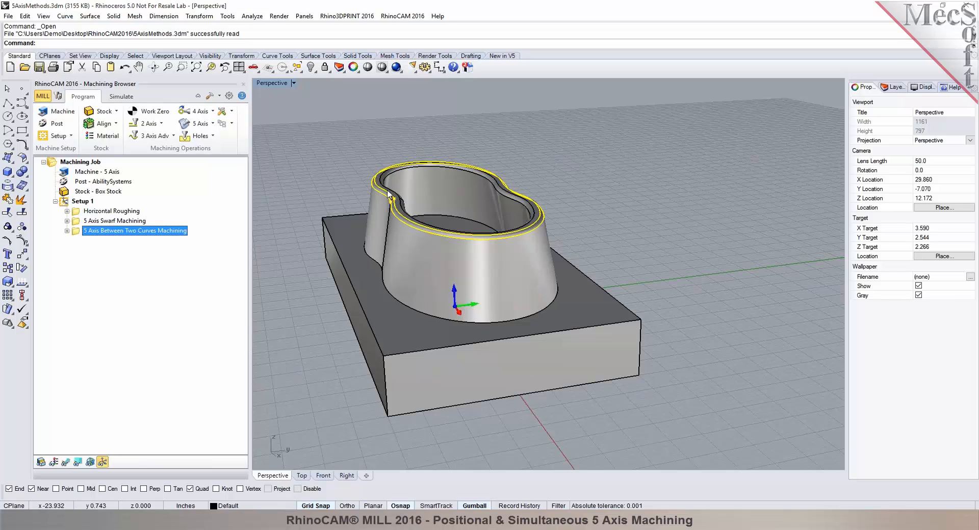
left_click(121, 97)
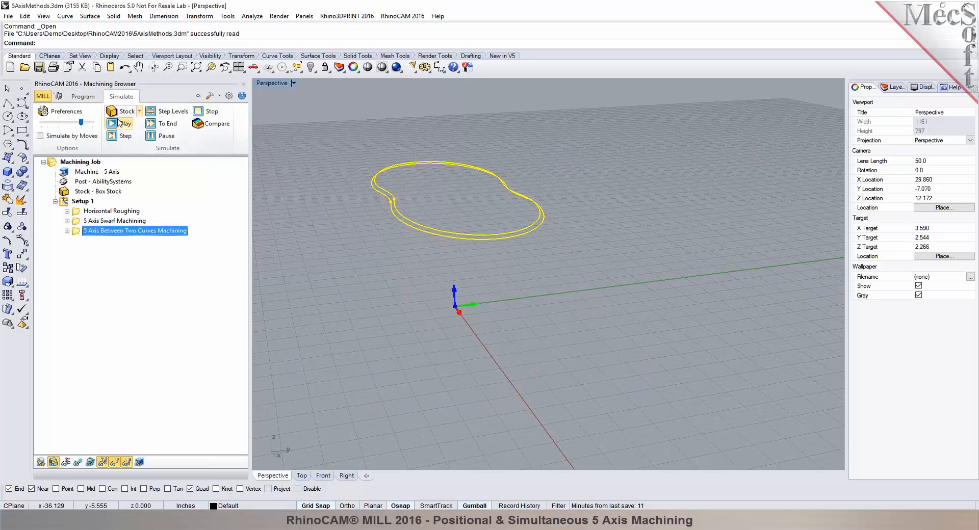
left_click(111, 124)
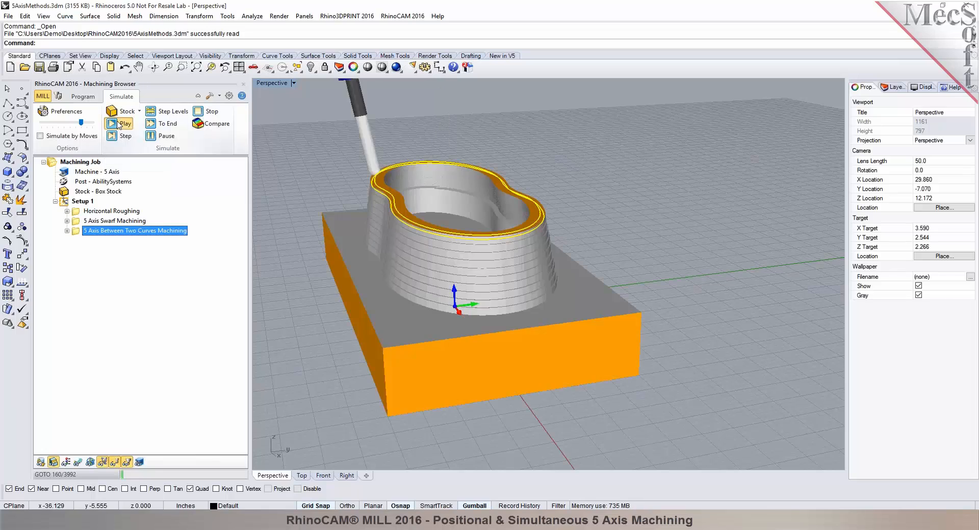
left_click(112, 124)
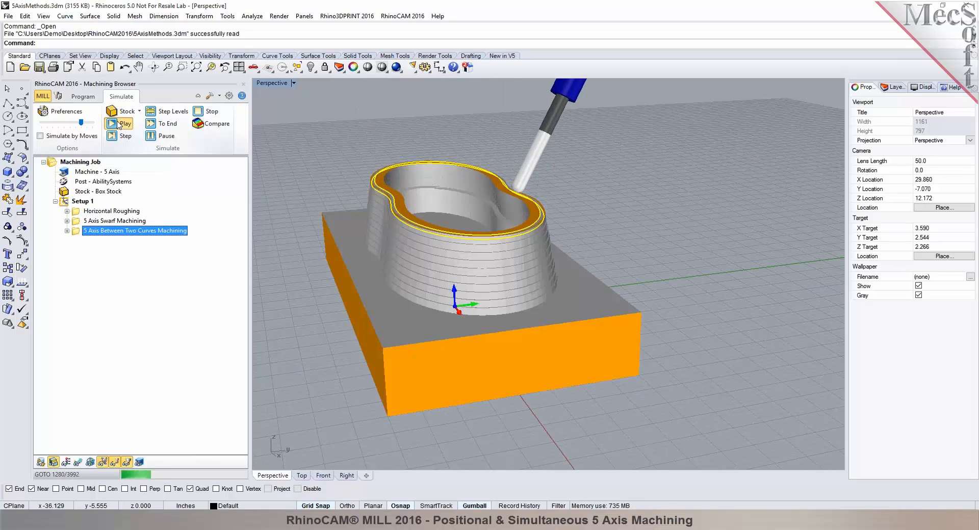
- Finish the between-curves rim simulation, return to programming and show the 5 Axis operations list
left_click(112, 123)
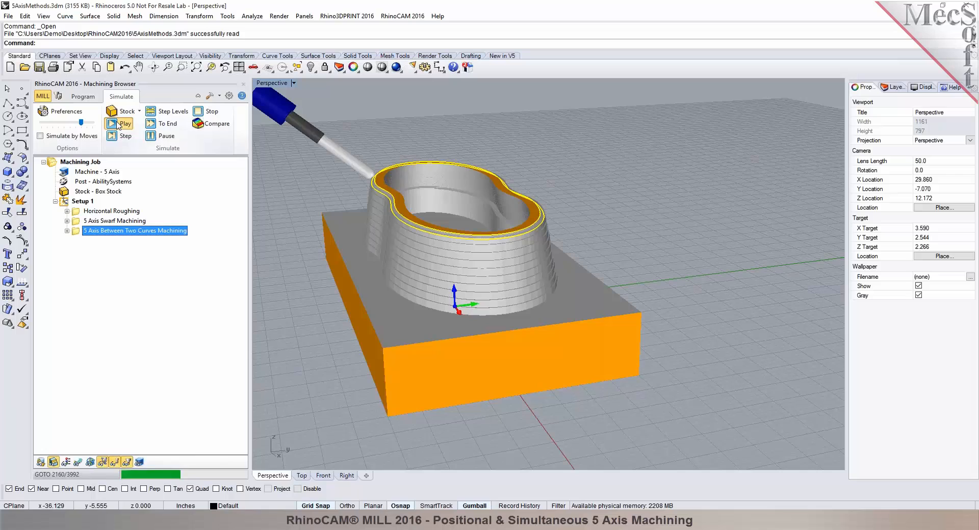
left_click(112, 124)
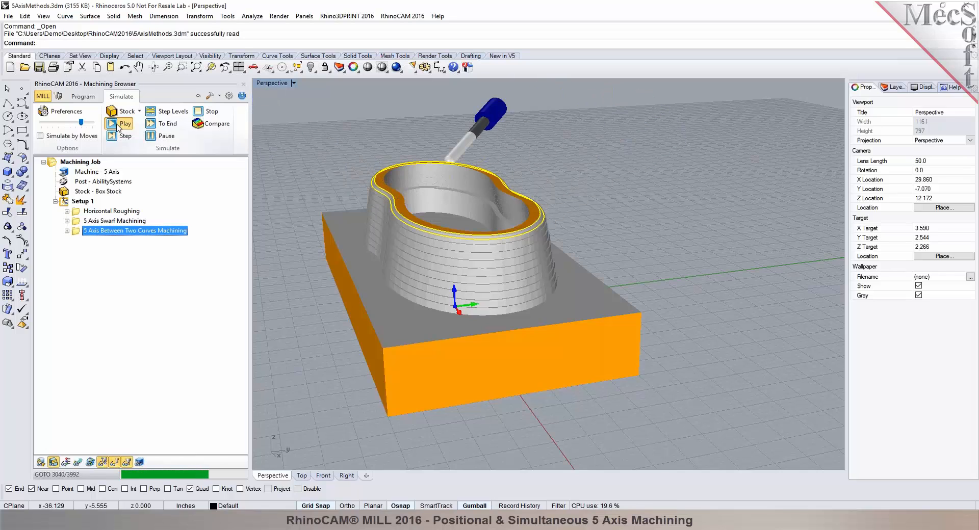
left_click(113, 124)
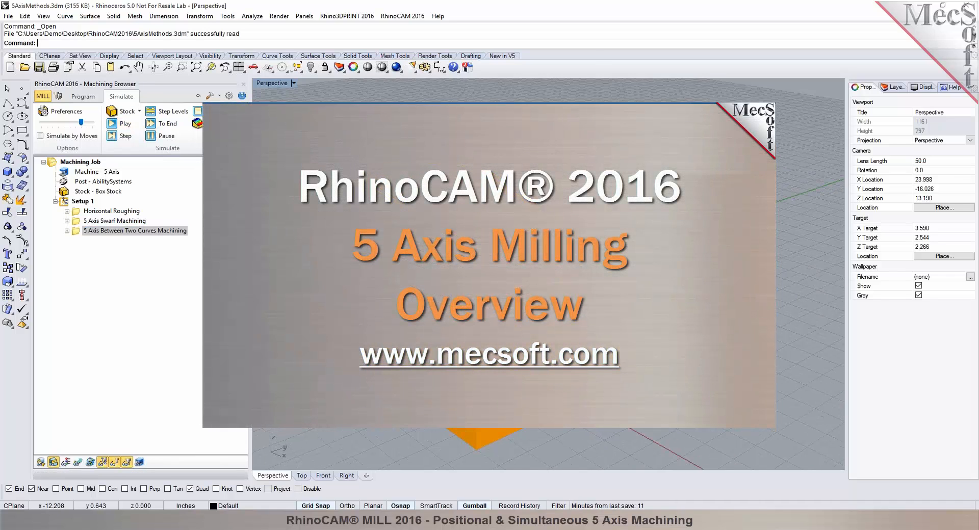
left_click(82, 97)
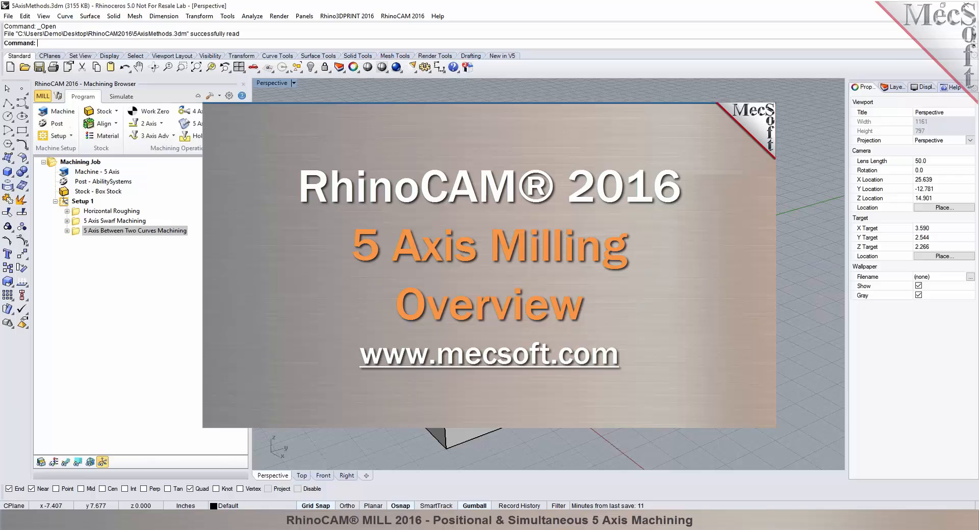
left_click(194, 123)
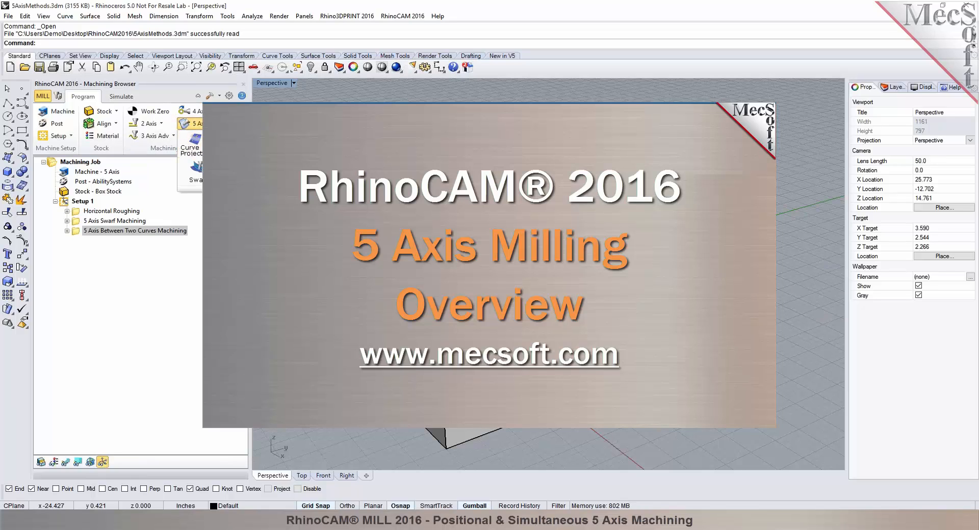